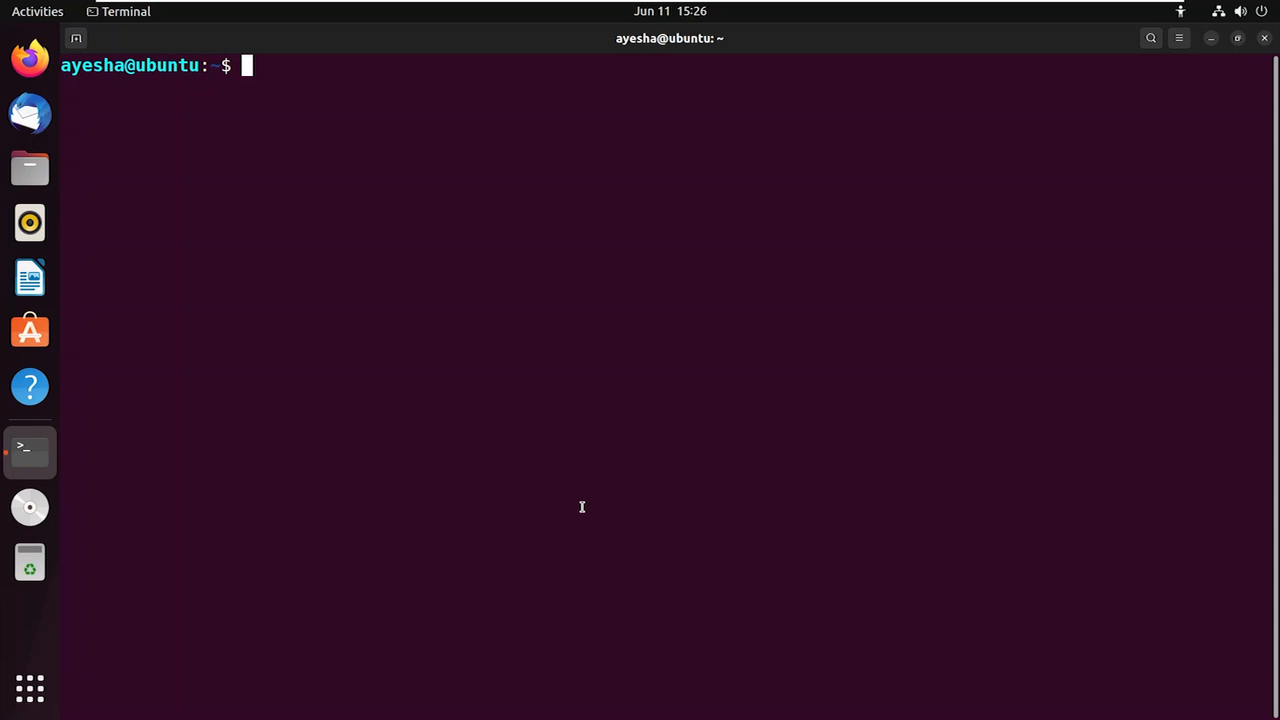
# - Install openssh-server with sudo apt install; it is already the newest version
pyautogui.write('sudo')
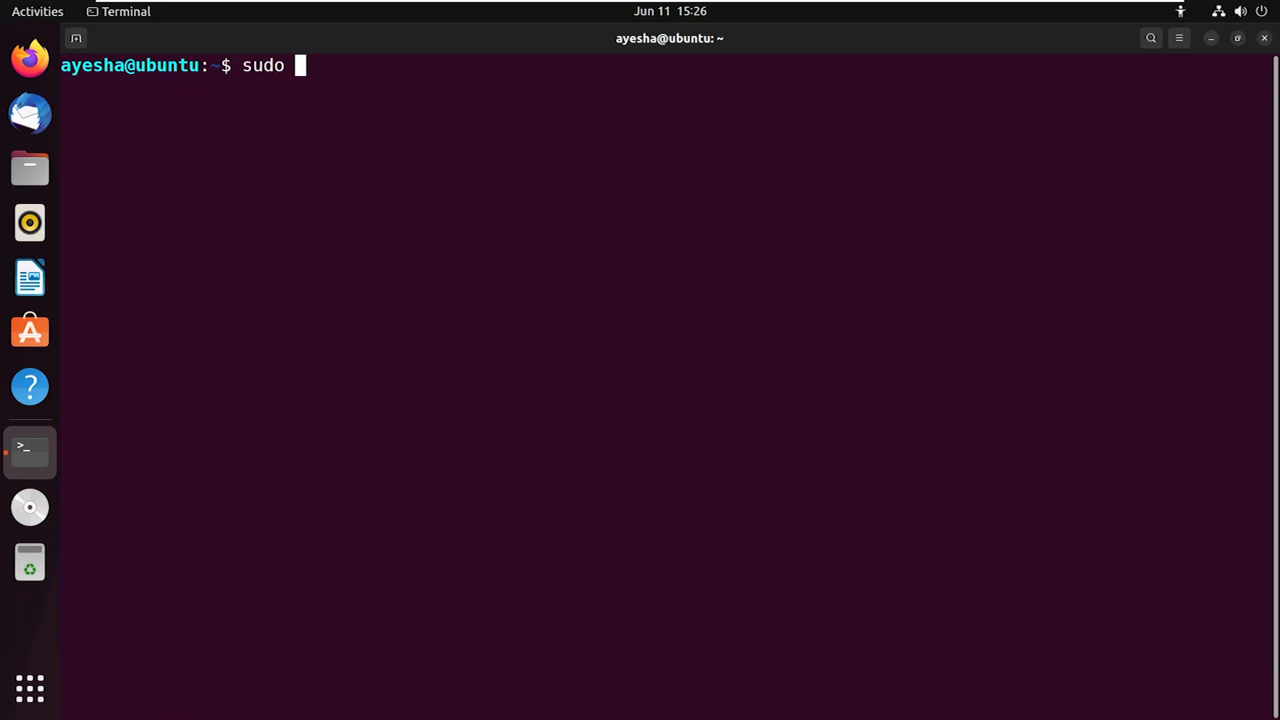
pyautogui.write('apt in')
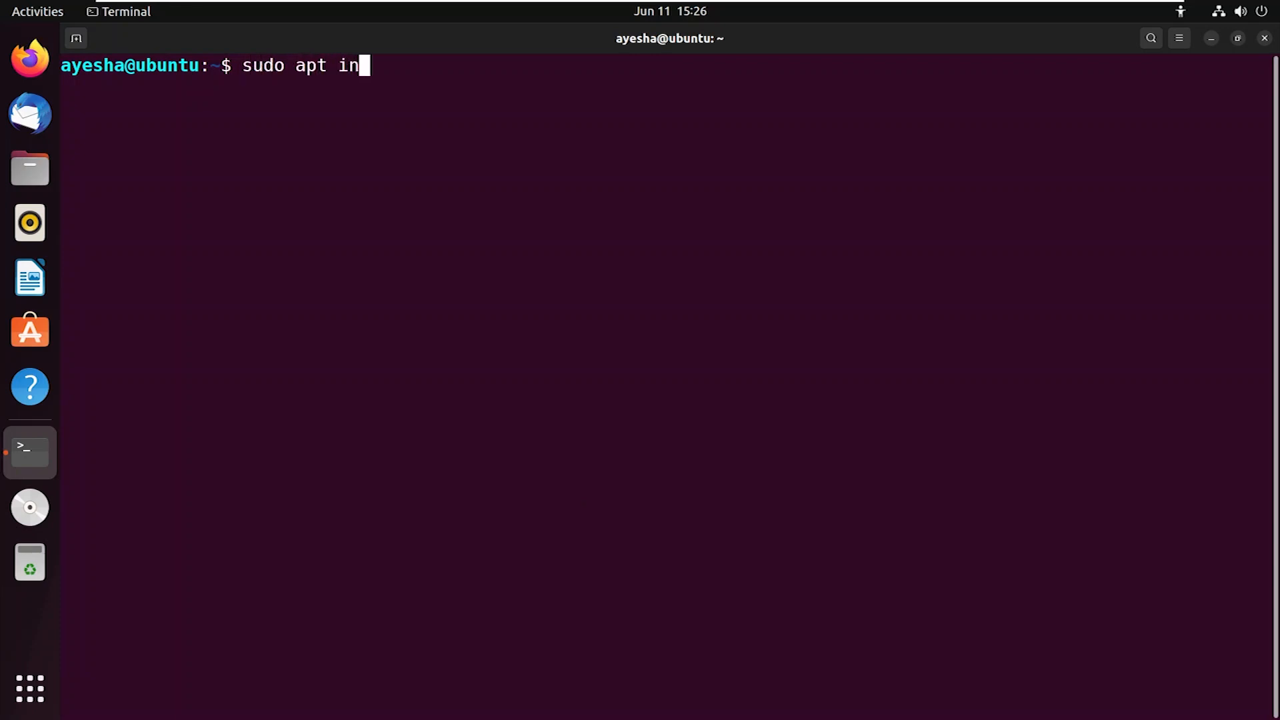
pyautogui.write('stall ope')
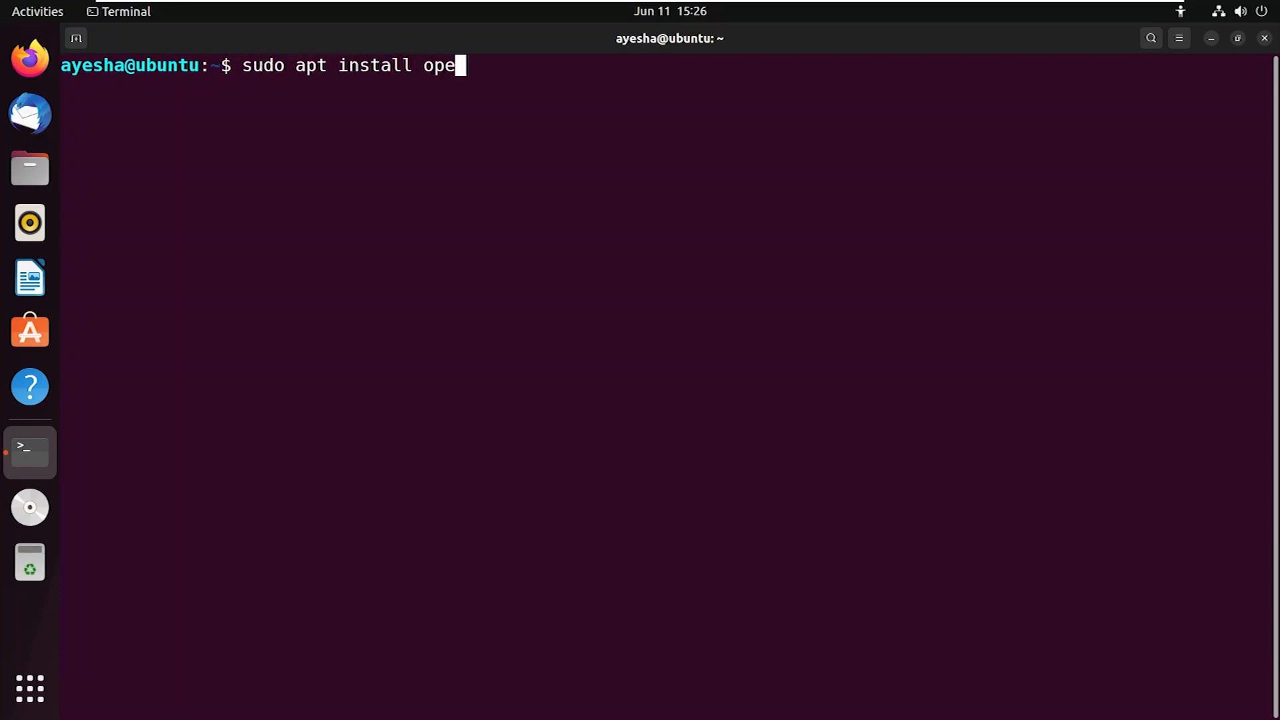
pyautogui.write('nssh-server')
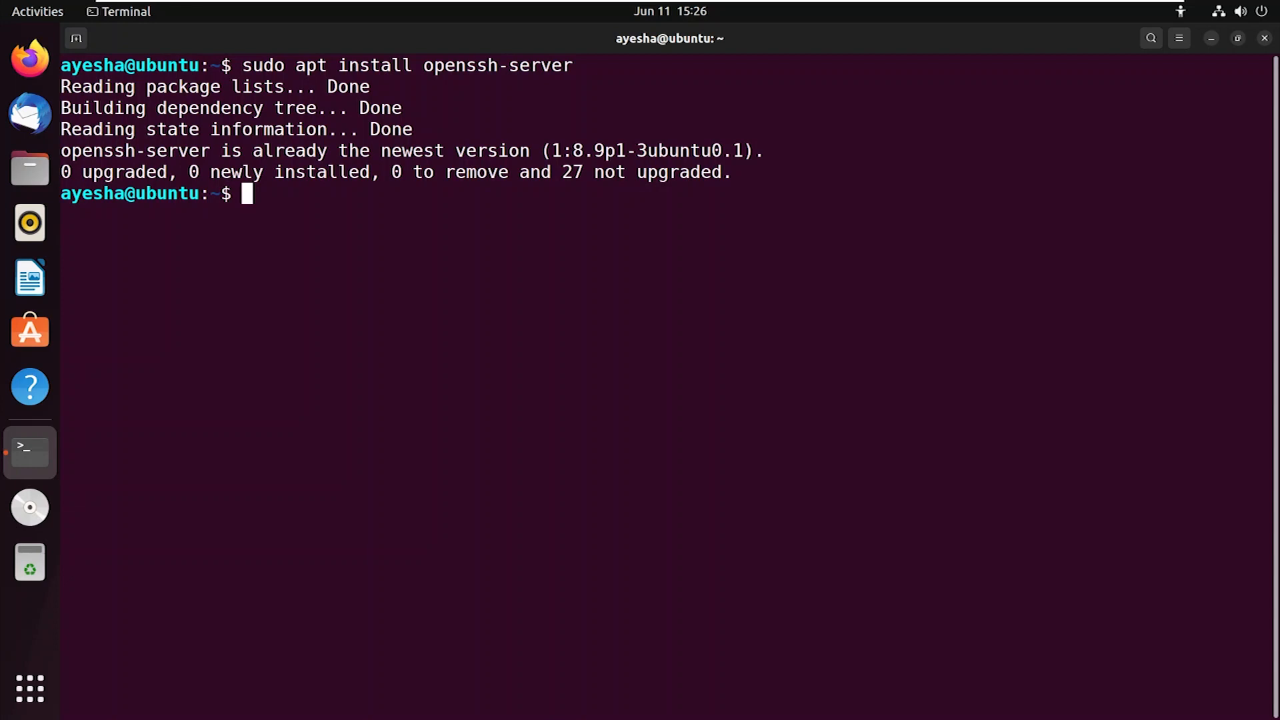
# - Start the SSH service with sudo service ssh start
pyautogui.write('sudo servi')
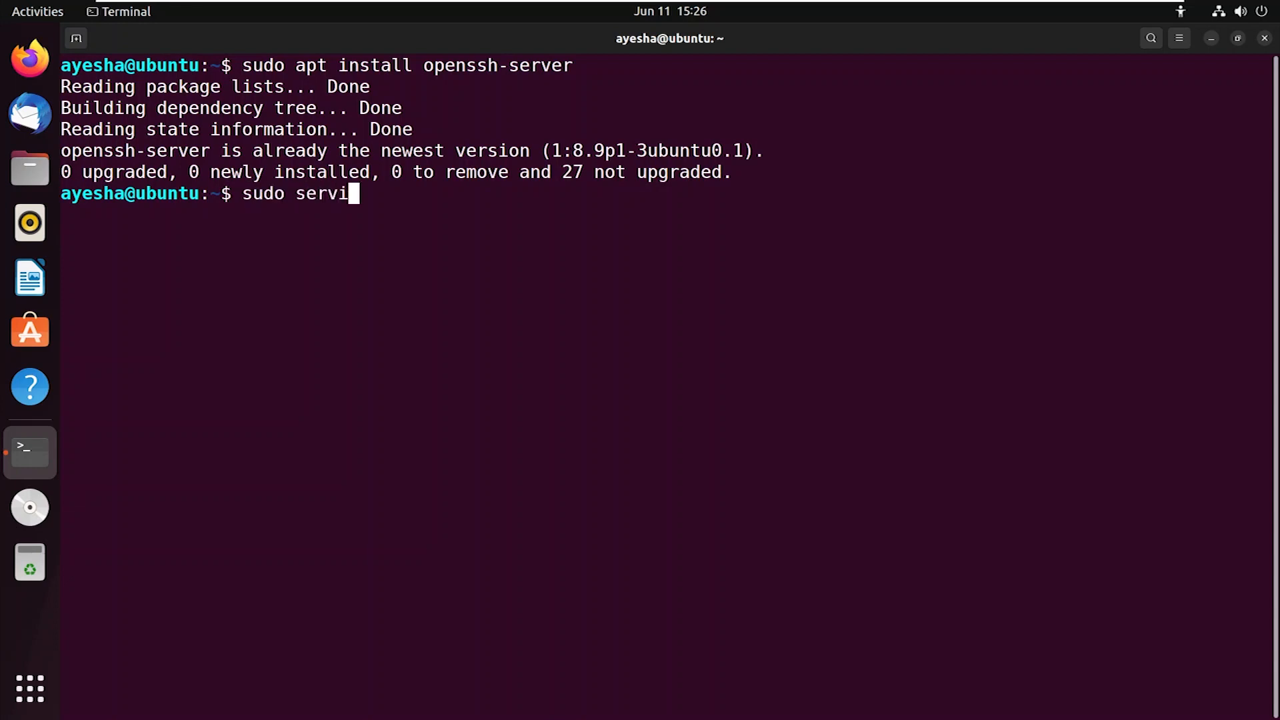
pyautogui.write('ce ssh start')
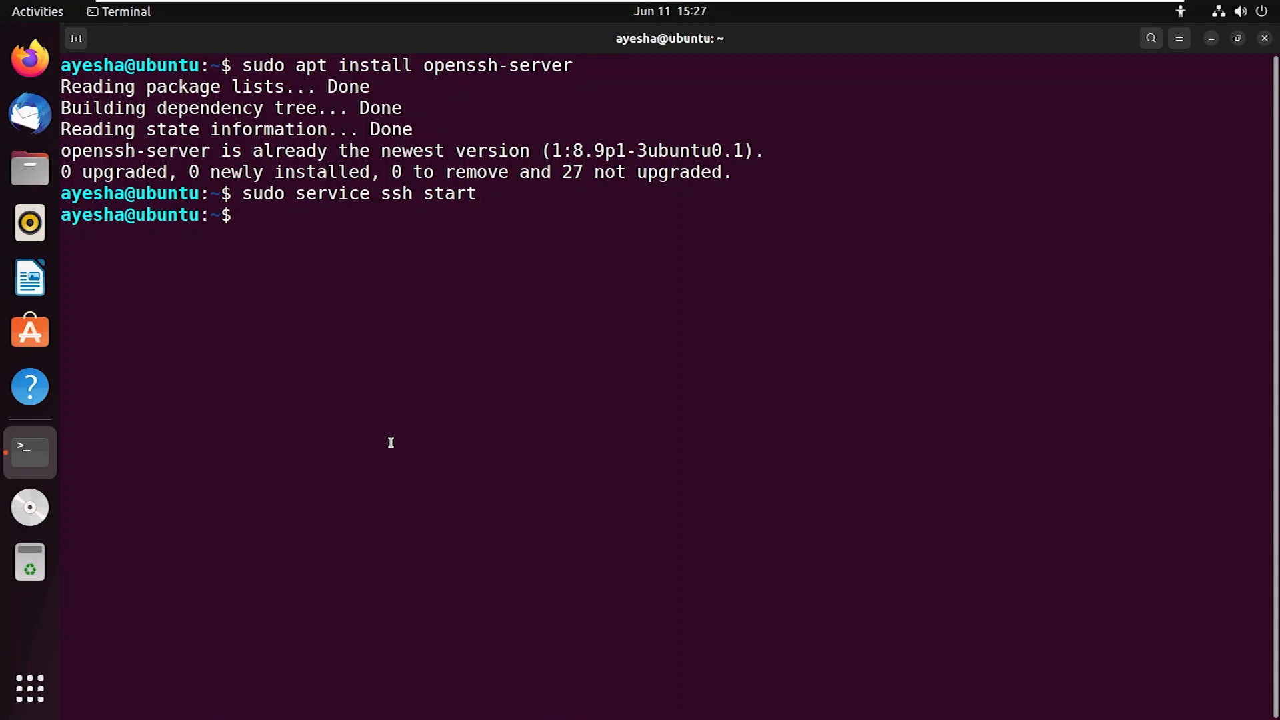
pyautogui.write('sudo systemctl')
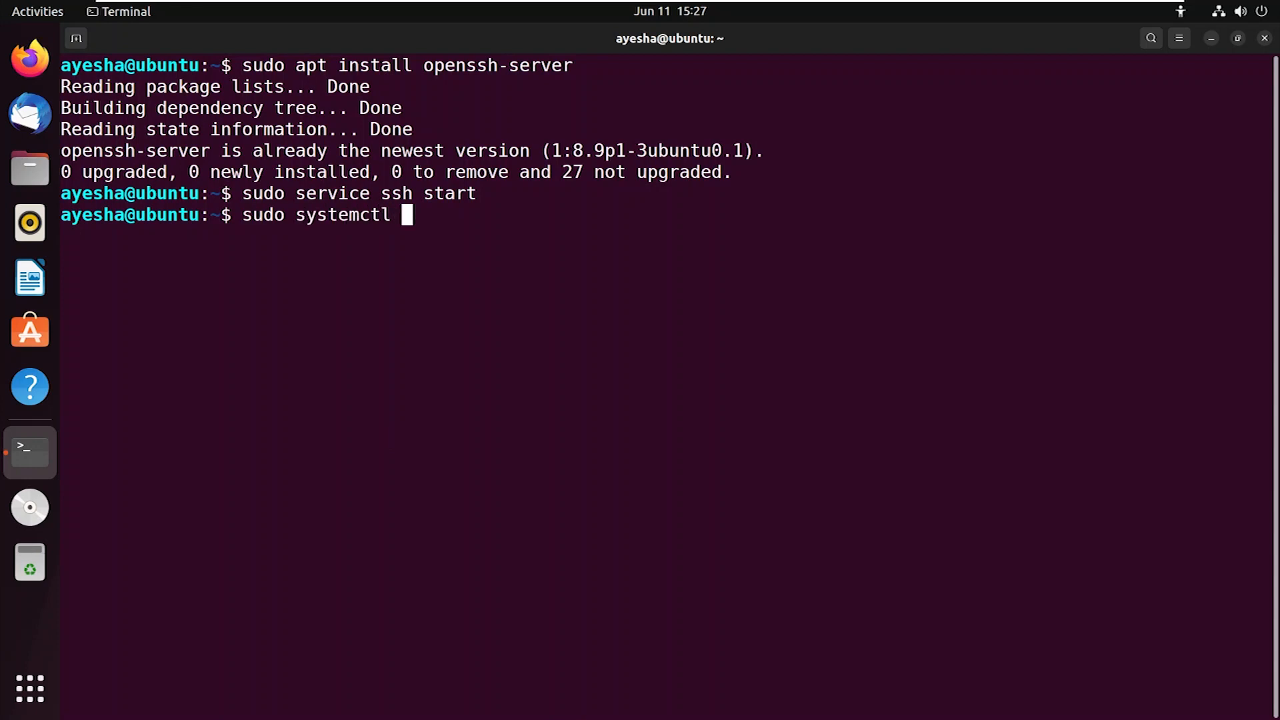
# - Check sudo systemctl status ssh, confirming the service is active and listening on port 22
pyautogui.write('status ssh')
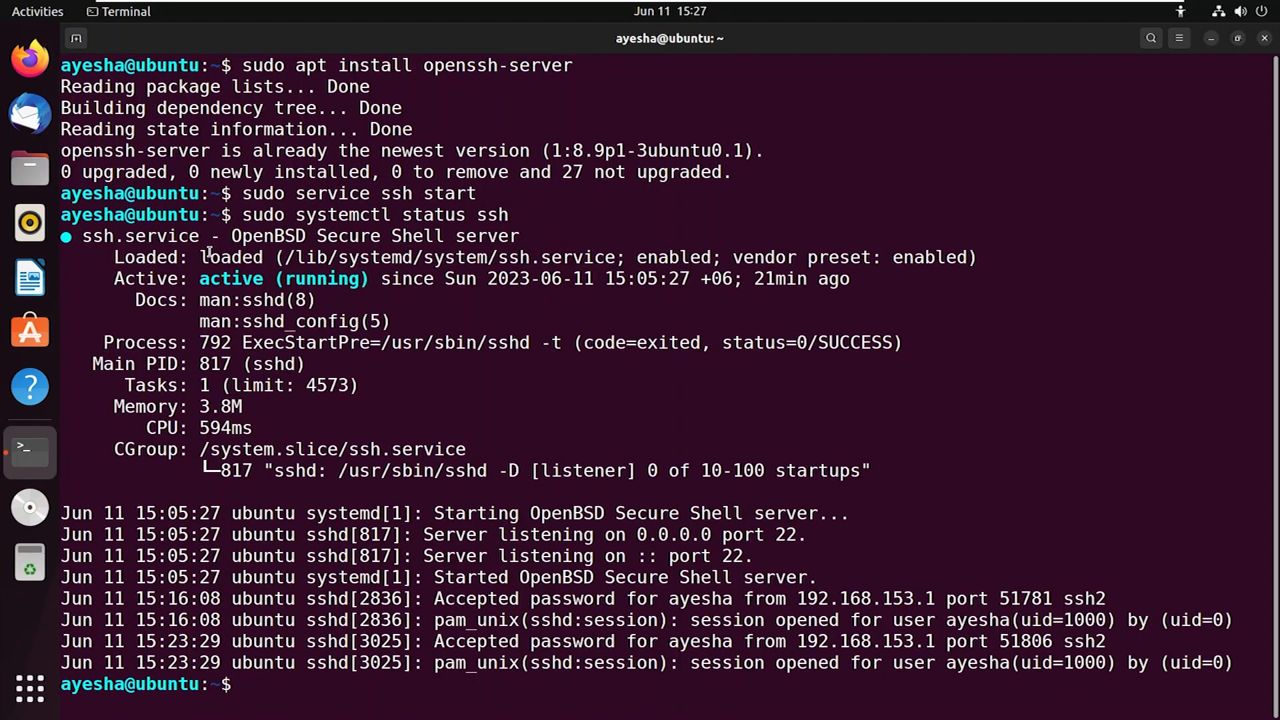
pyautogui.doubleClick(287, 279)
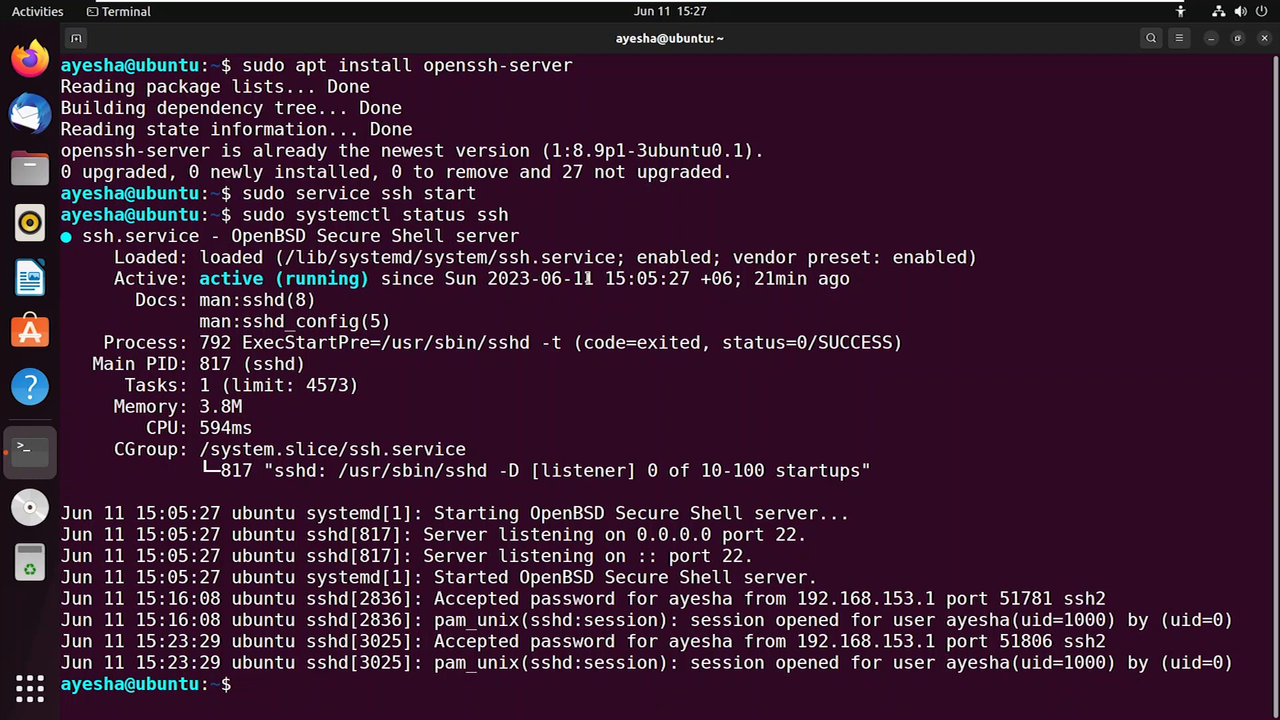
pyautogui.moveTo(551, 258)
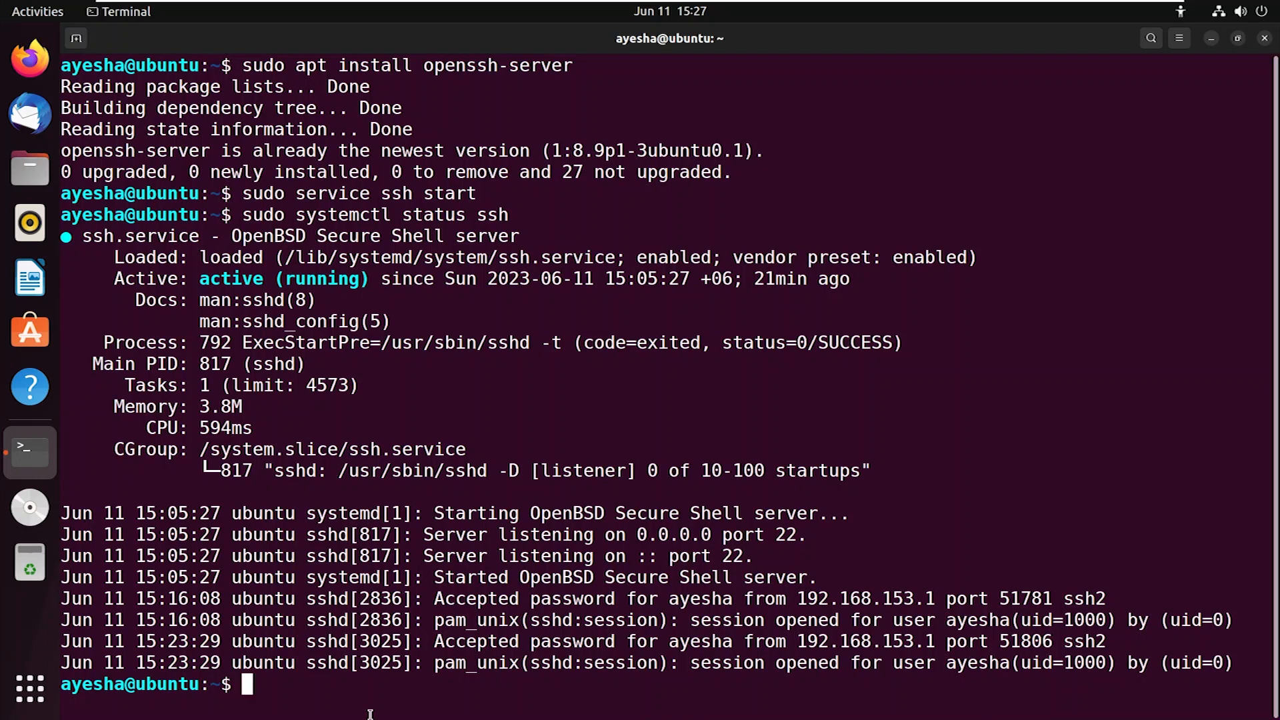
# - Allow SSH through ufw; the rule already exists for IPv4 and IPv6
pyautogui.write('s')
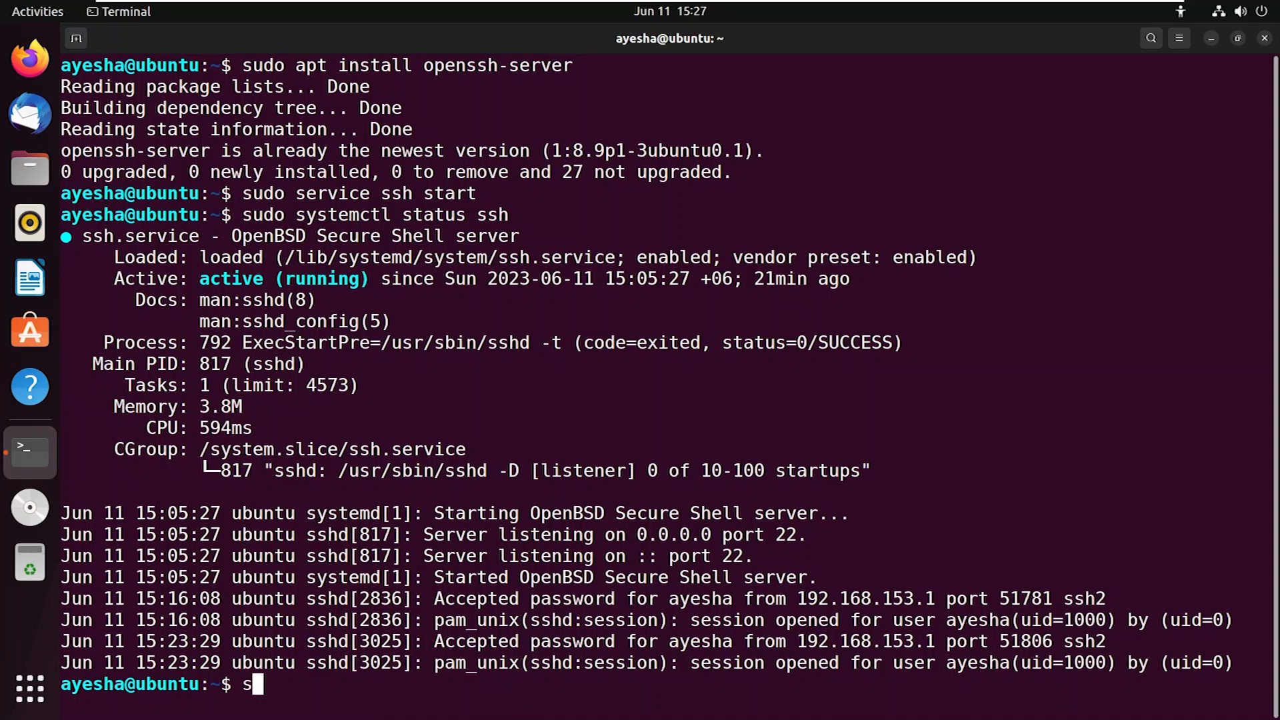
pyautogui.write('udo ufw')
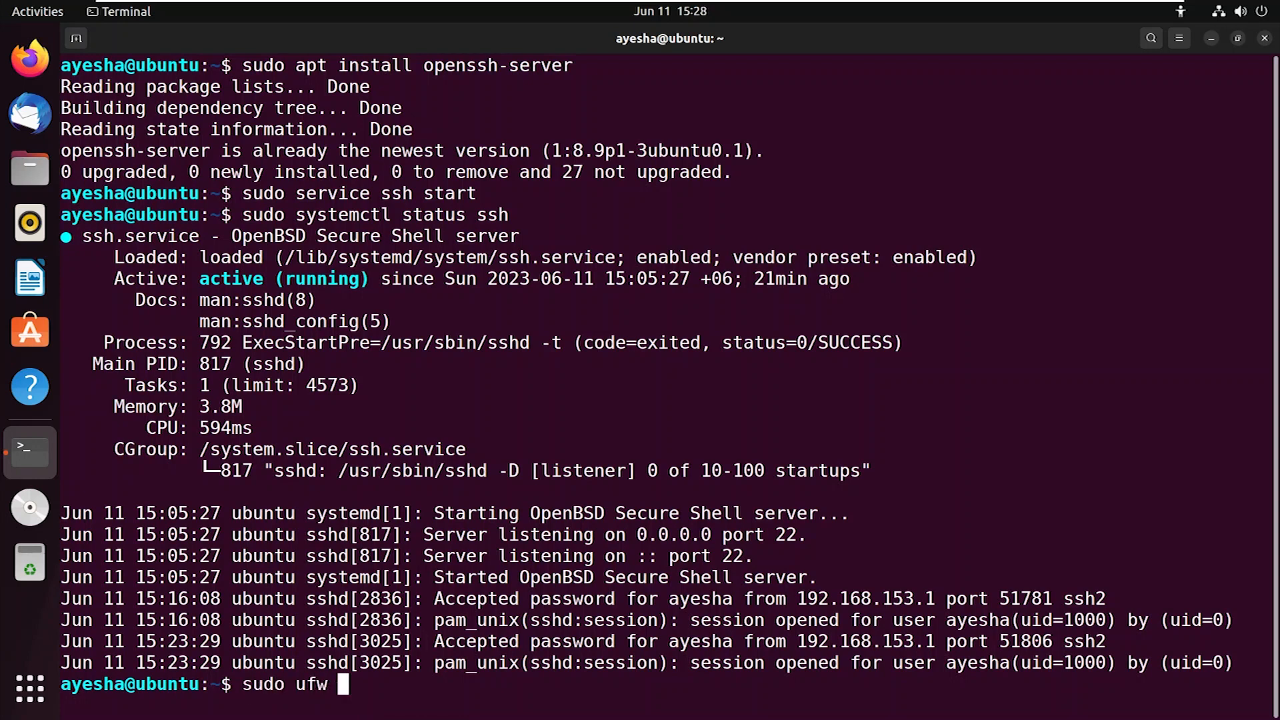
pyautogui.write('allow ssh')
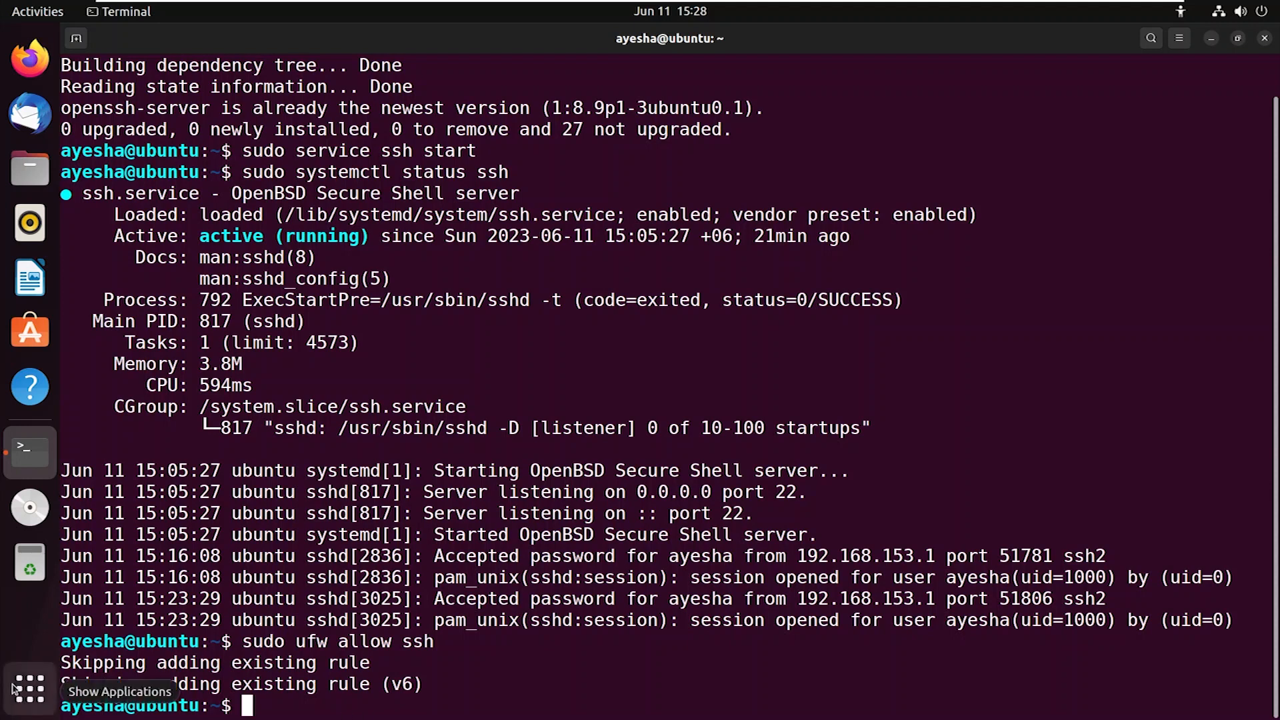
pyautogui.moveTo(142, 419)
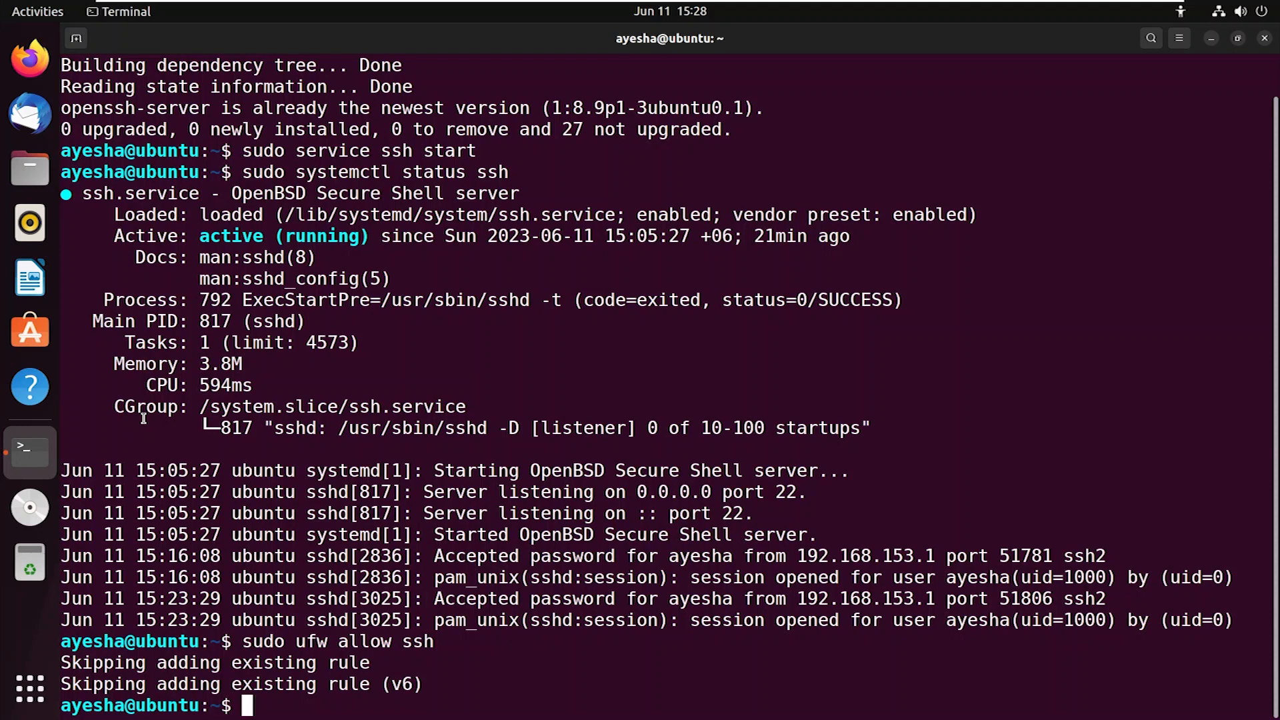
# - Run hostname -I to show the IP address 192.168.153.128
pyautogui.write('hos')
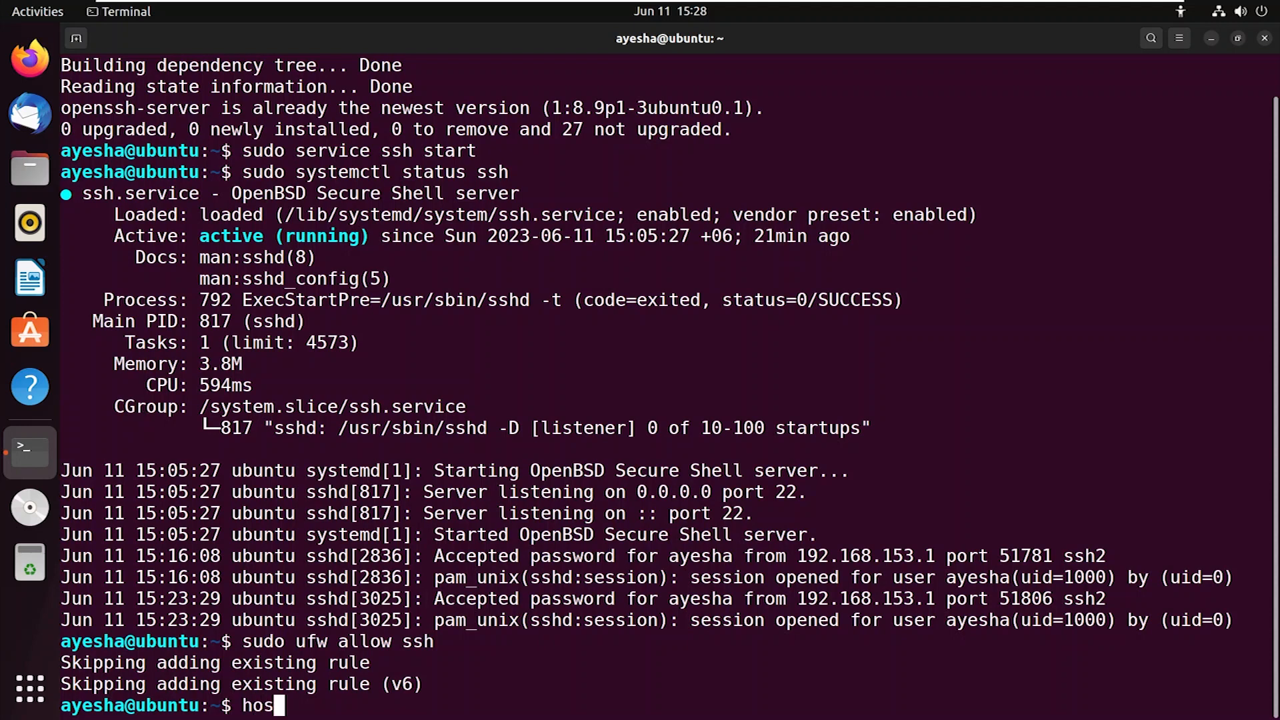
pyautogui.write('tname')
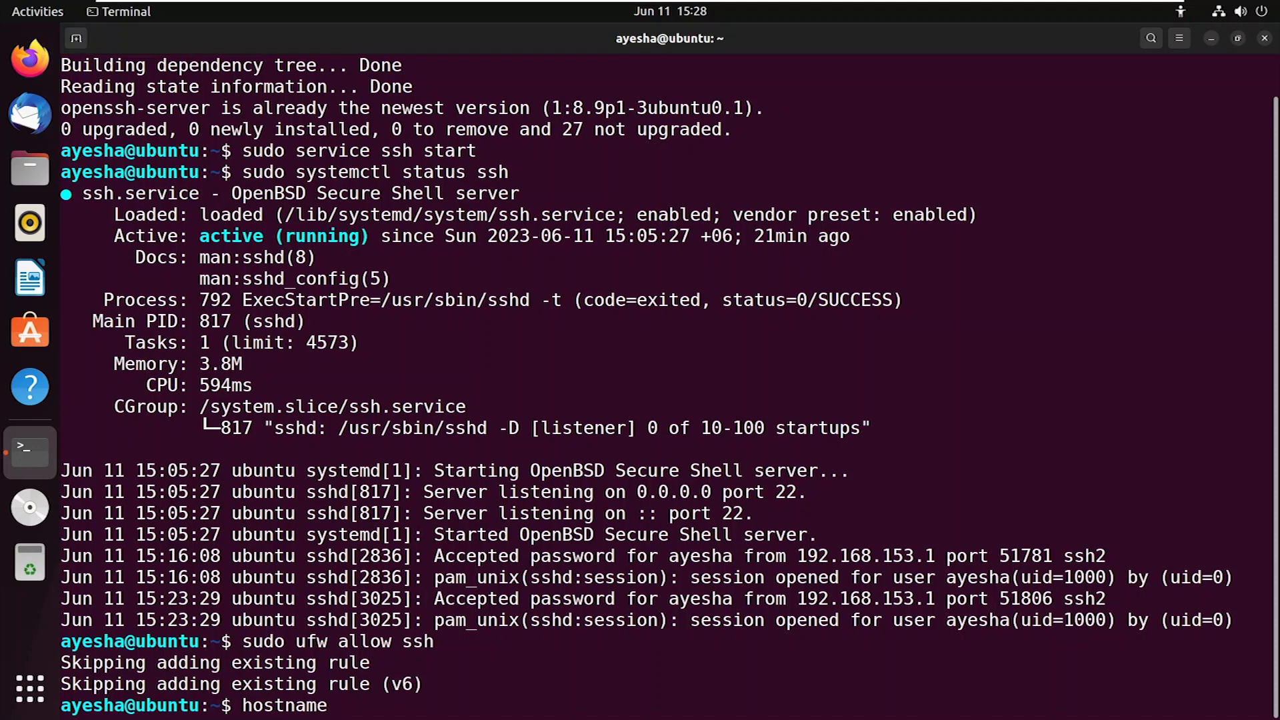
pyautogui.write('-I')
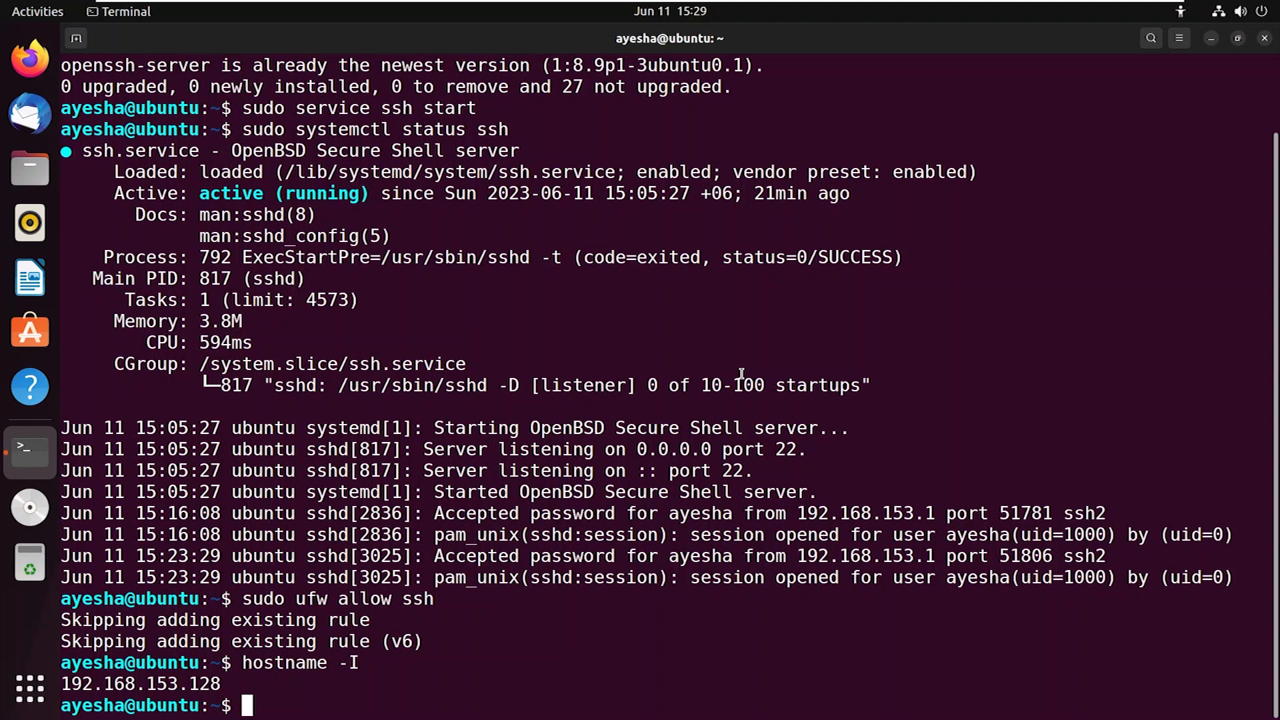
pyautogui.moveTo(1104, 103)
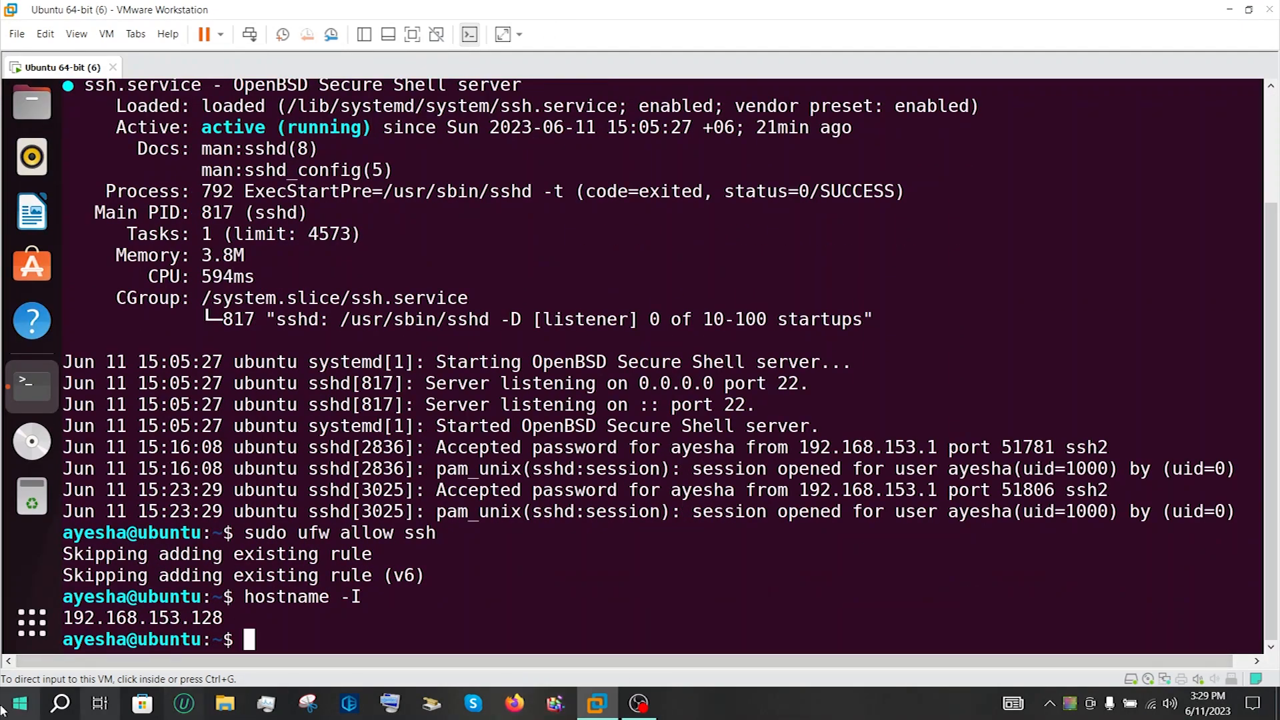
pyautogui.moveTo(598, 704)
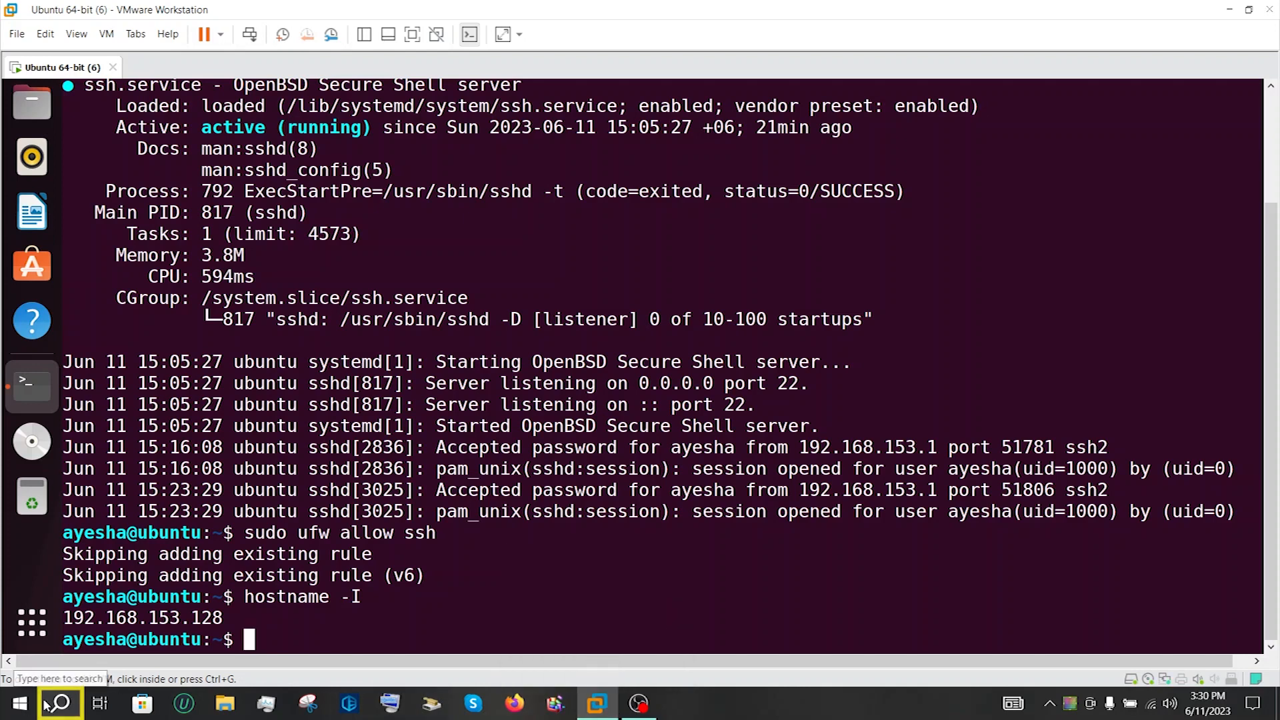
# - Search 'co' in the Windows taskbar search and launch Command Prompt
pyautogui.click(54, 704)
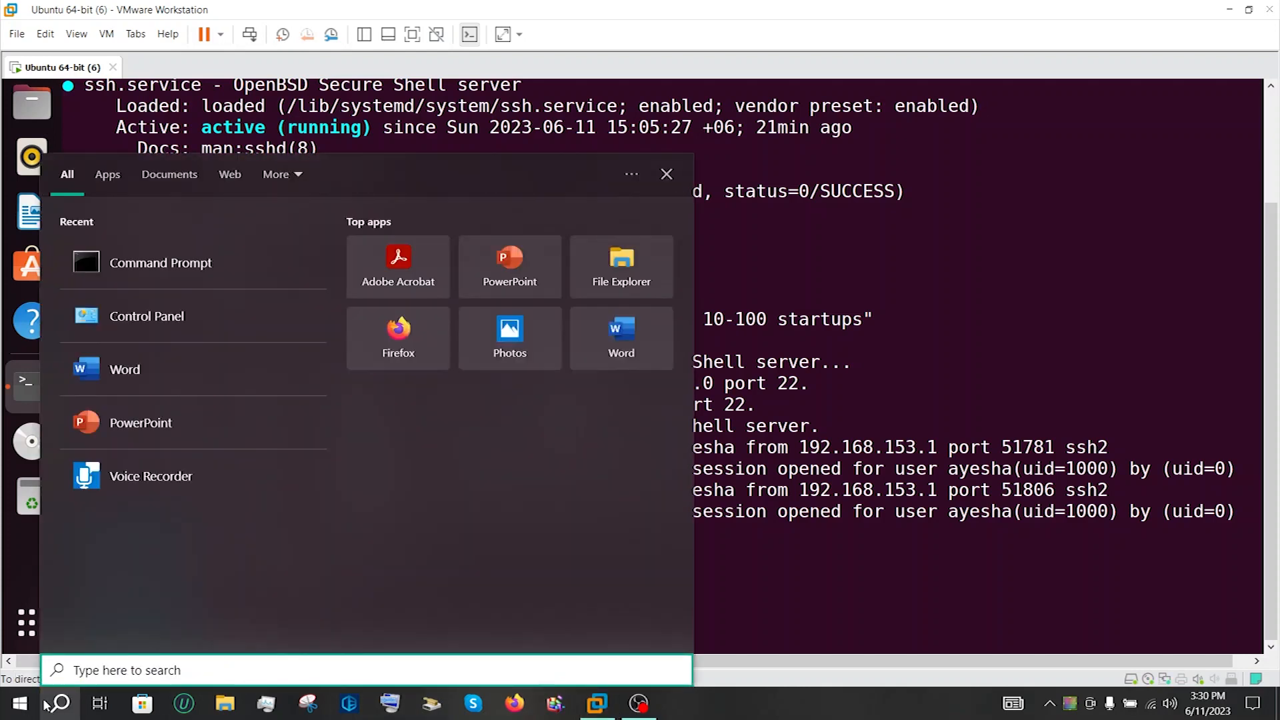
pyautogui.write('co')
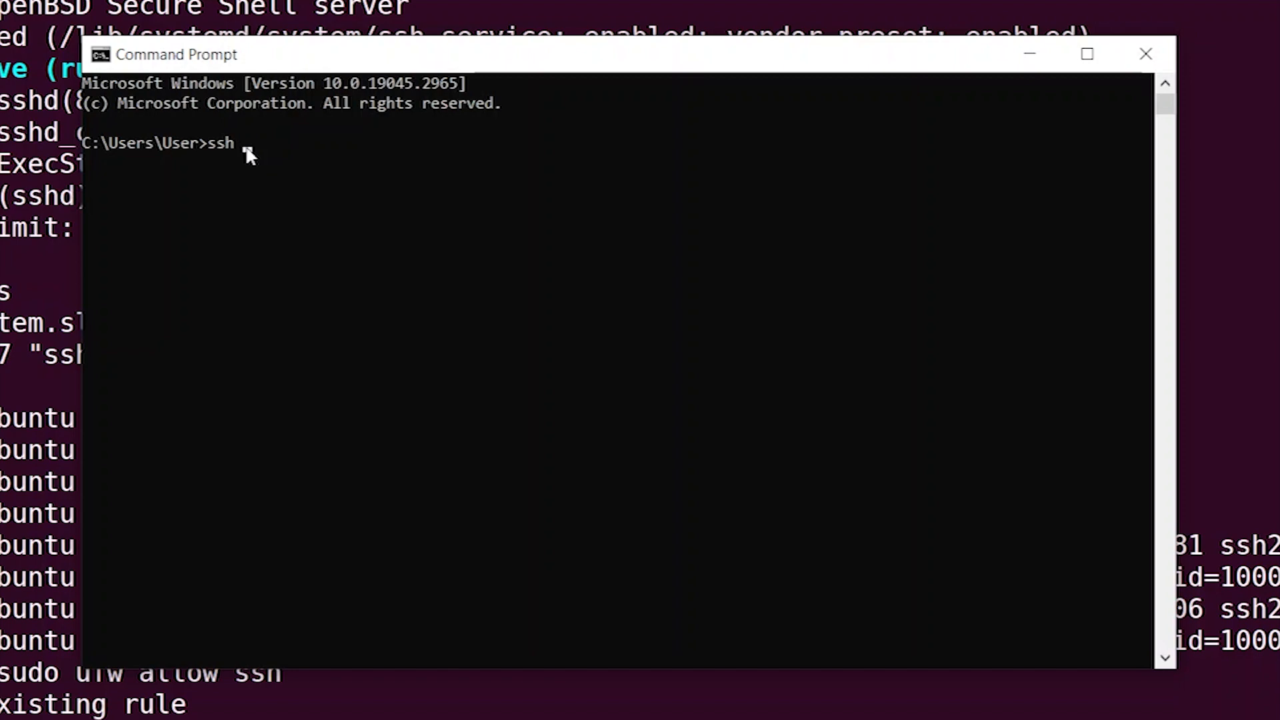
pyautogui.write('ayesha')
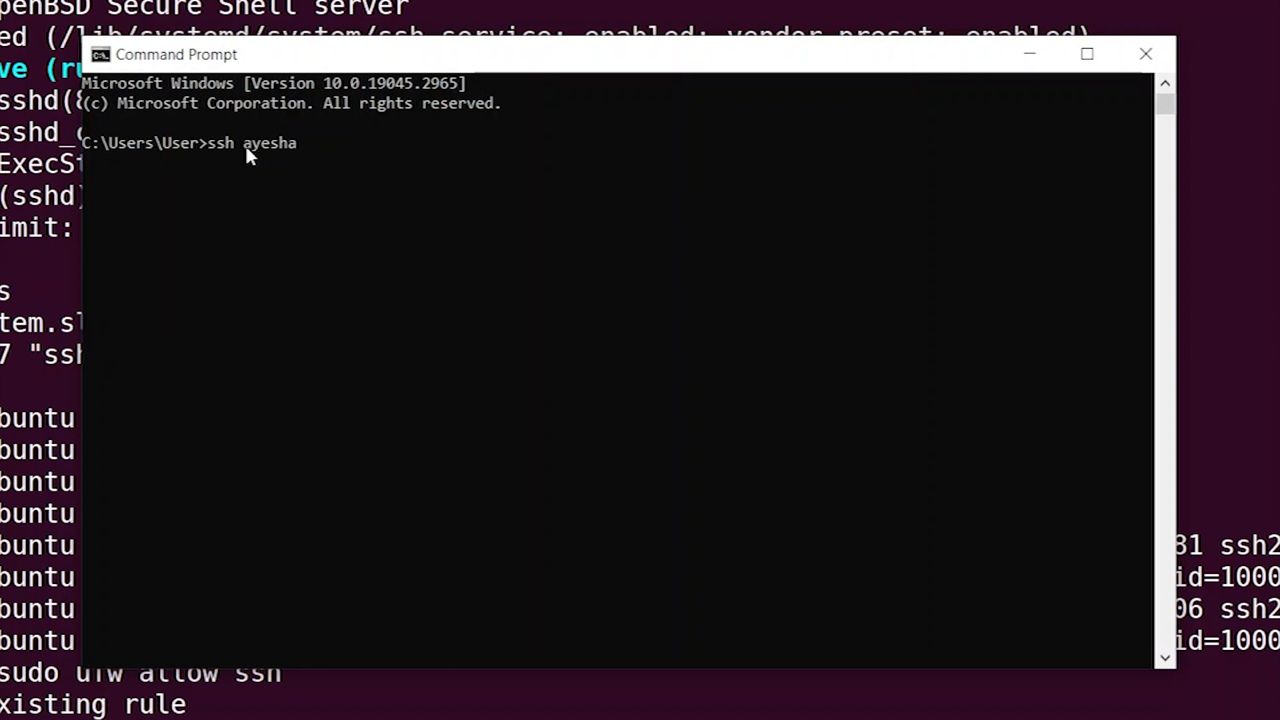
pyautogui.write('@')
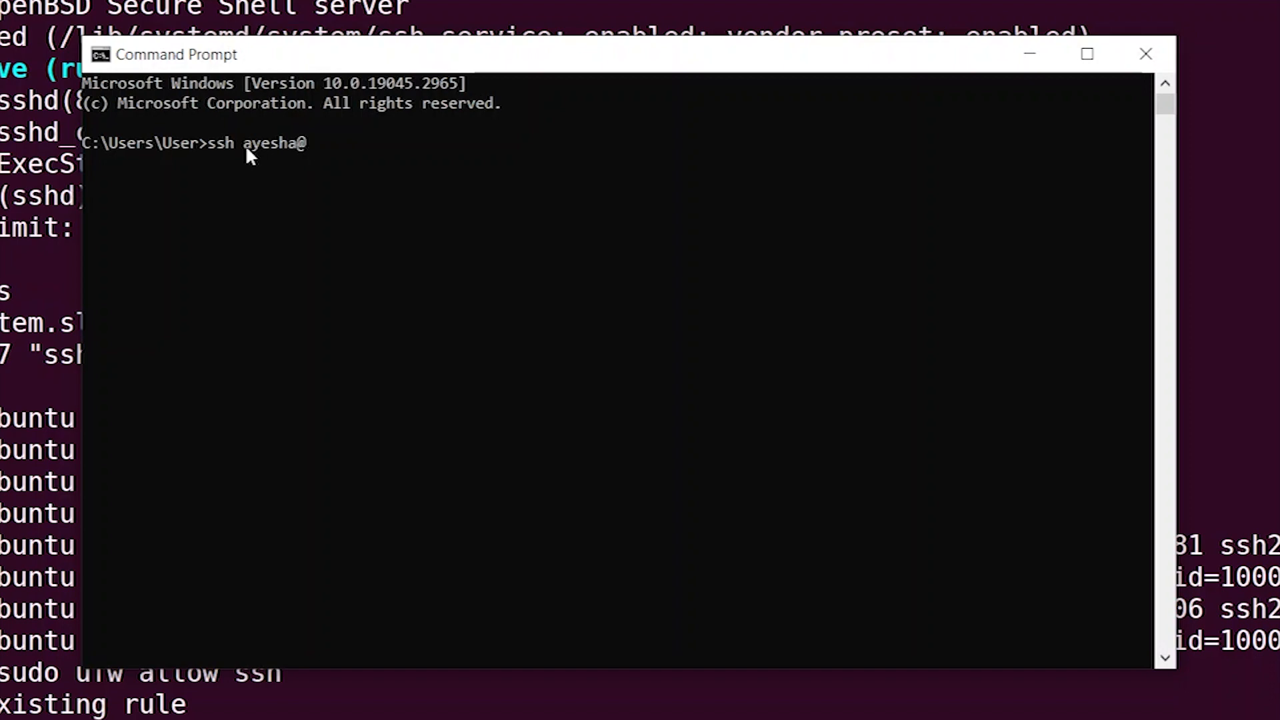
pyautogui.write('192.')
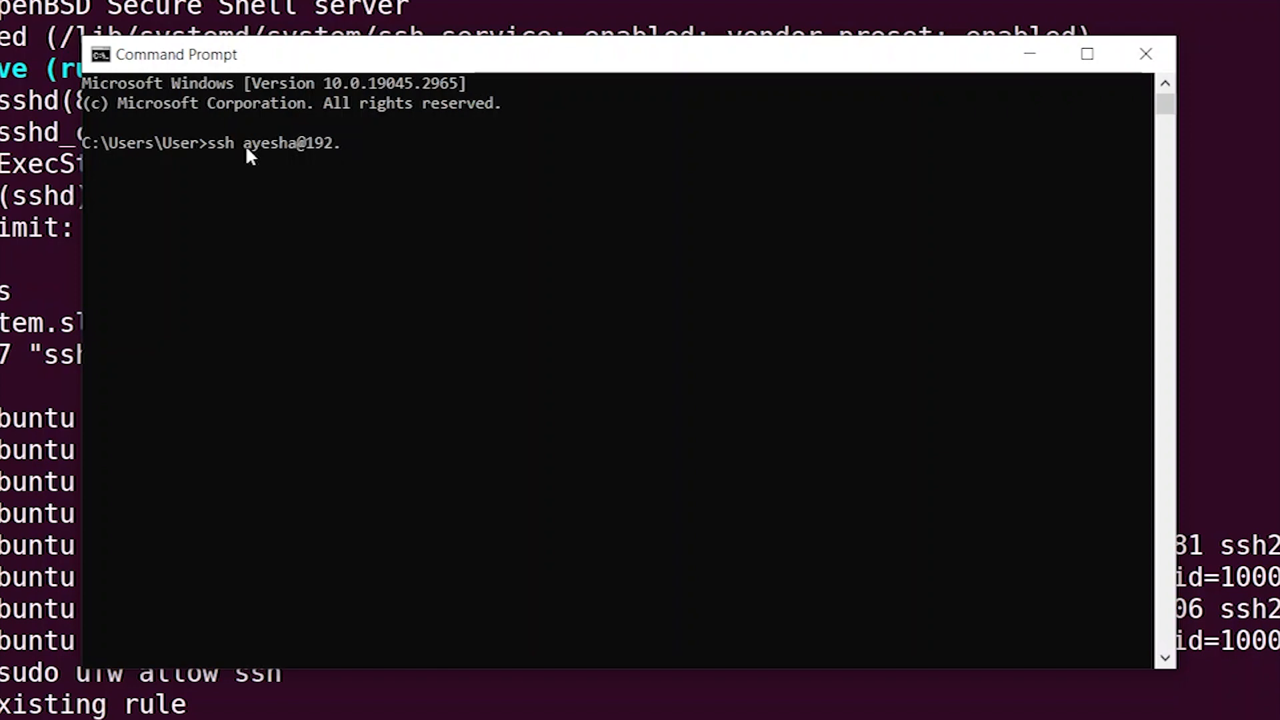
pyautogui.write('168.')
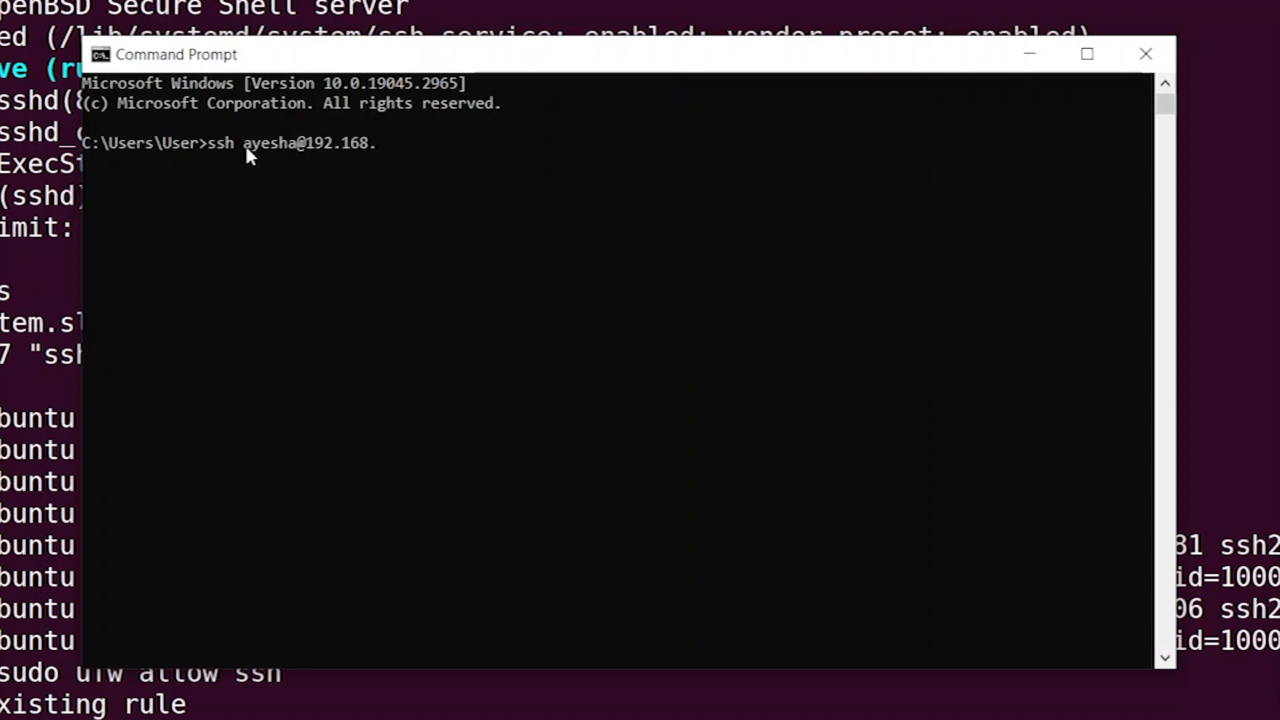
pyautogui.write('153.128')
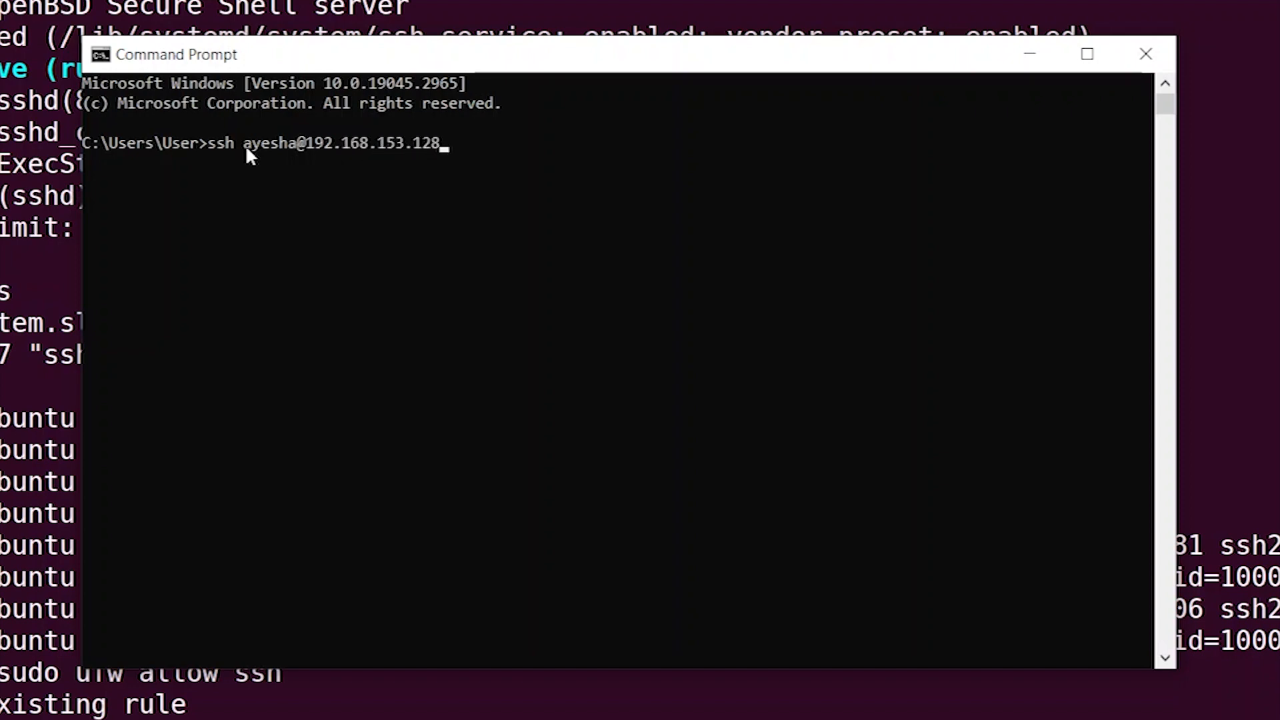
pyautogui.press('Enter')
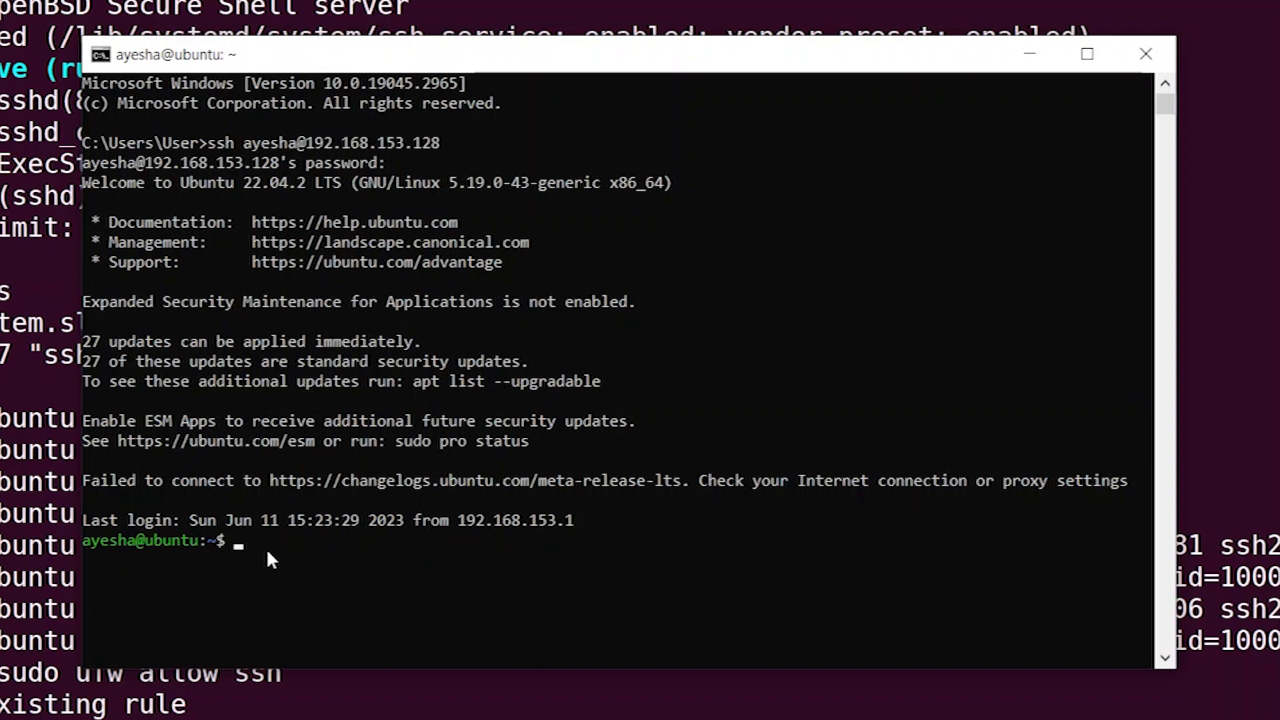
# - Run ls in the remote session to list the Ubuntu home folders
pyautogui.write('ls')
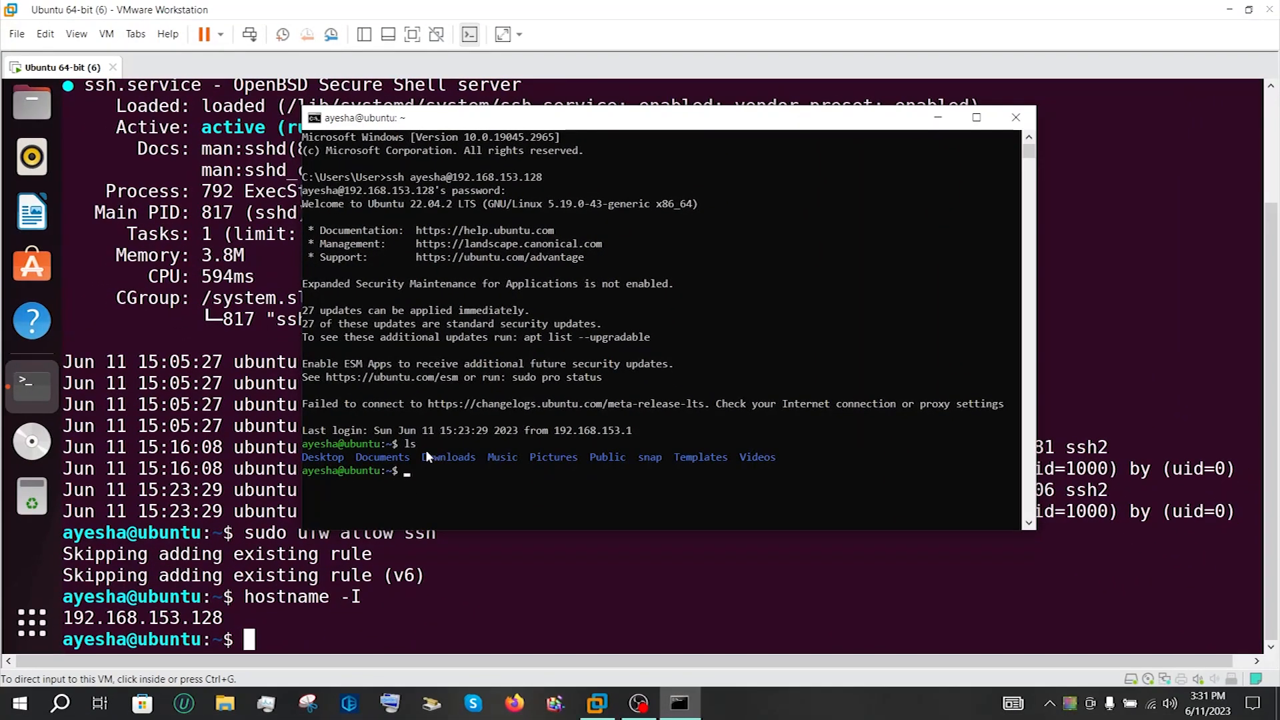
pyautogui.moveTo(1058, 112)
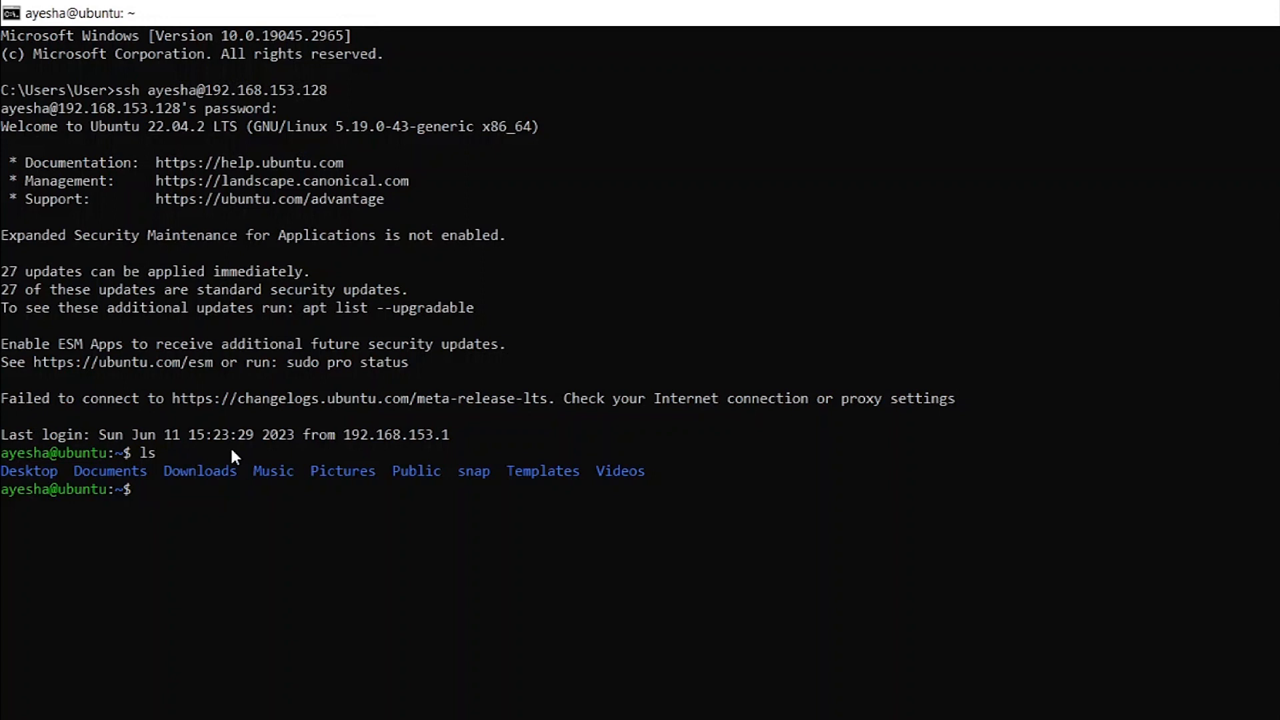
# - Run whoami remotely, which returns ayesha
pyautogui.write('whoami')
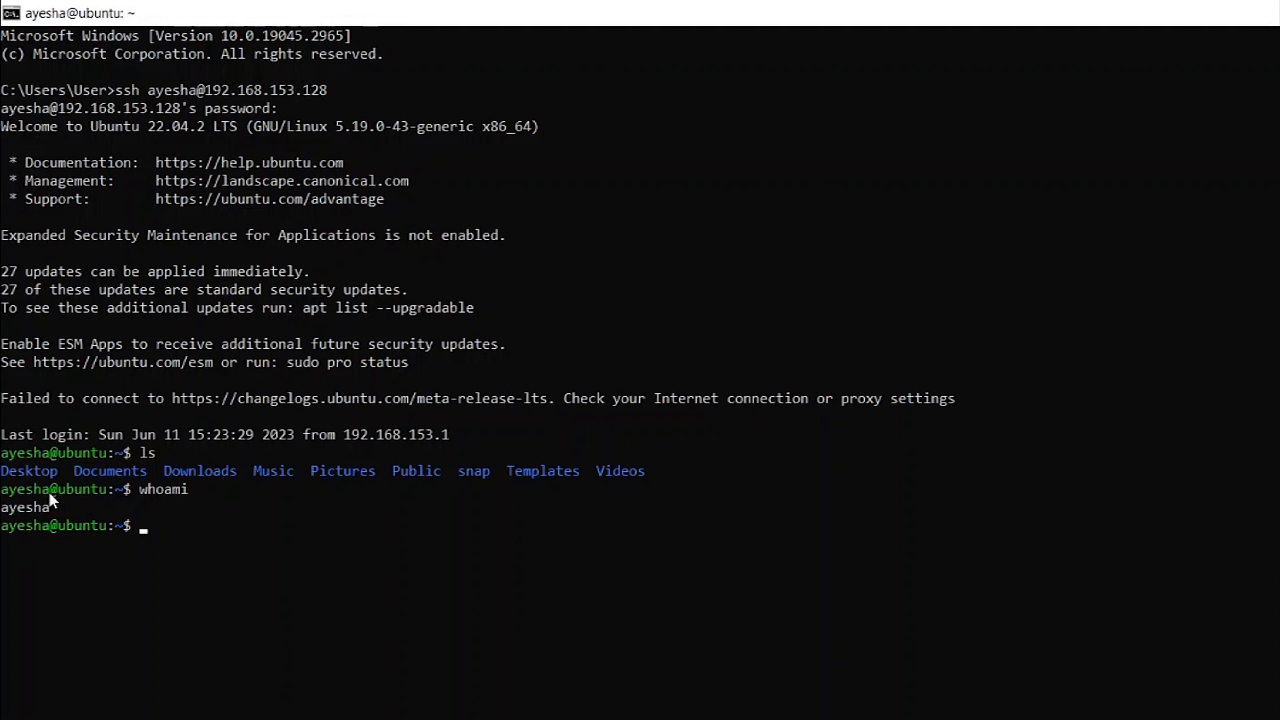
pyautogui.moveTo(222, 519)
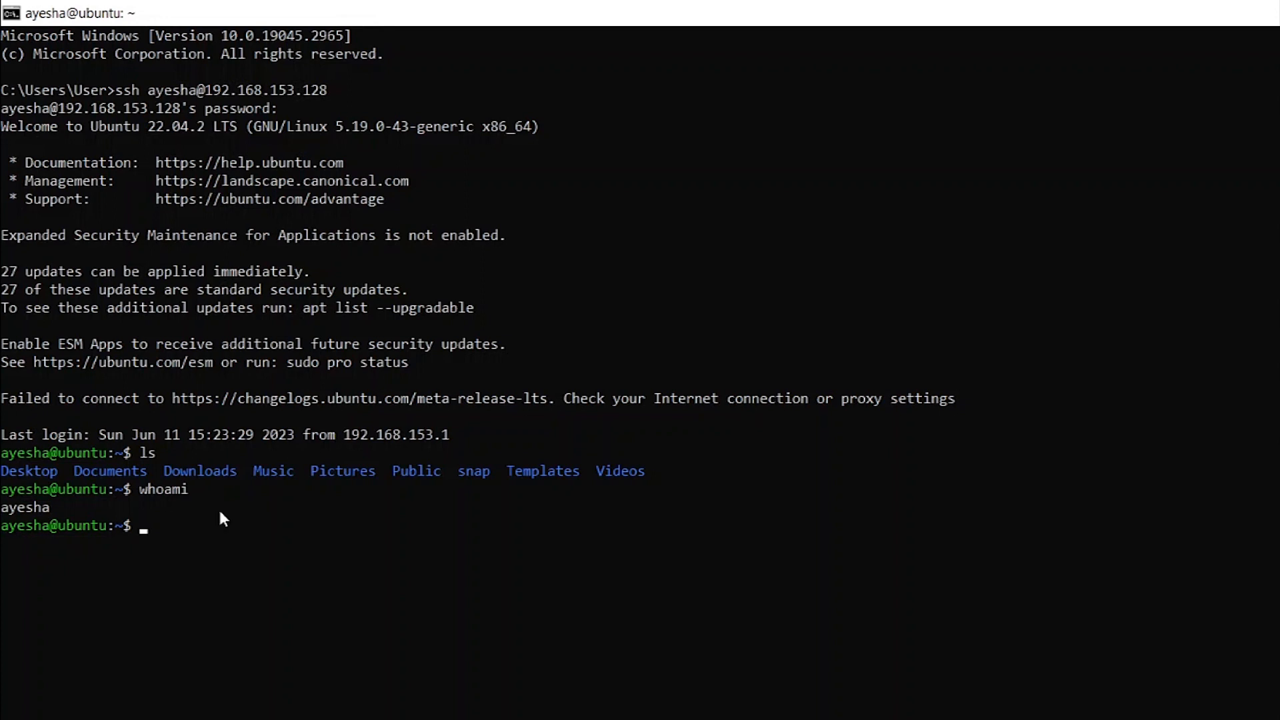
pyautogui.moveTo(390, 165)
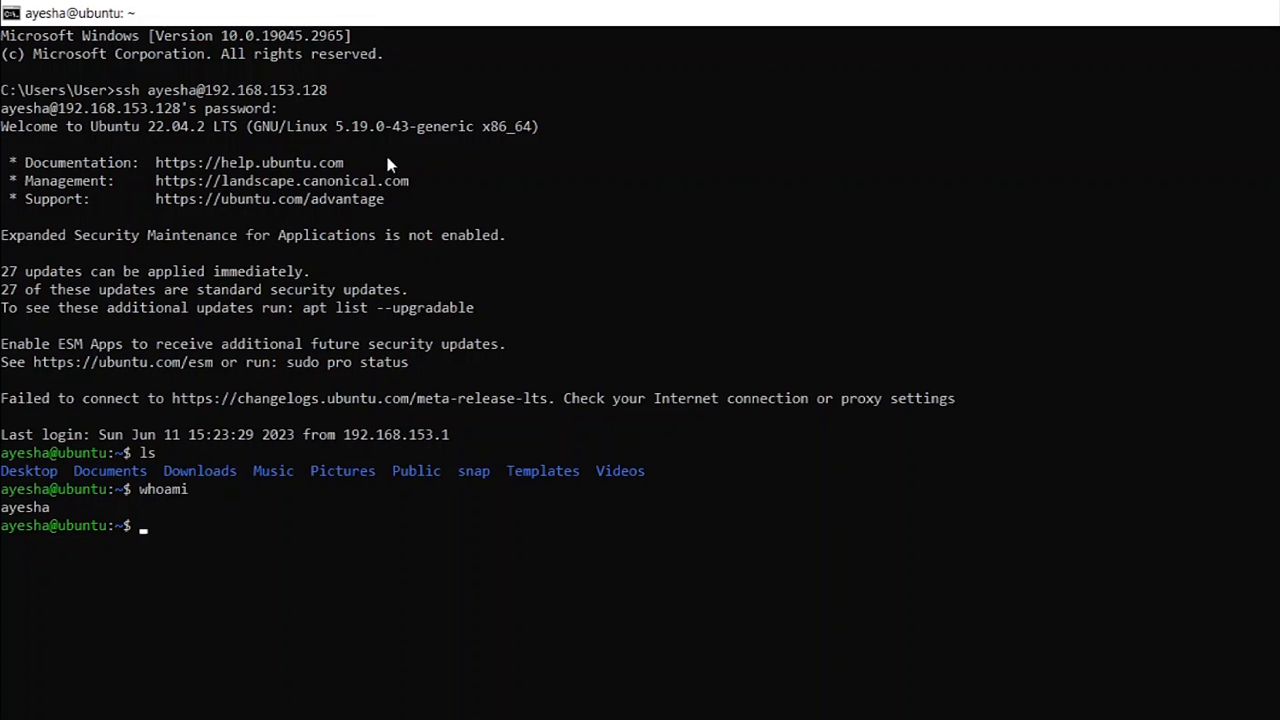